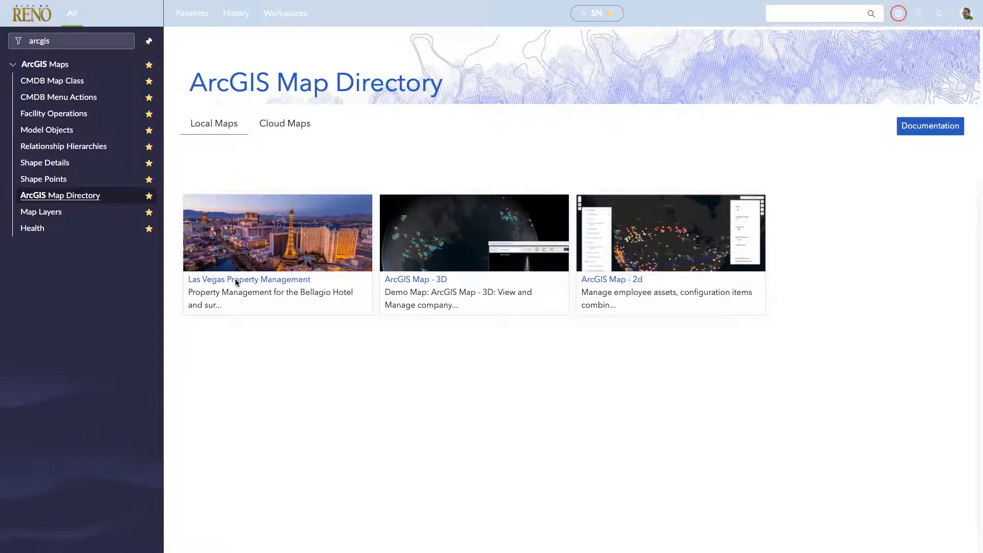
# - Load the Las Vegas Property Management map from the Local Maps directory
pyautogui.click(249, 278)
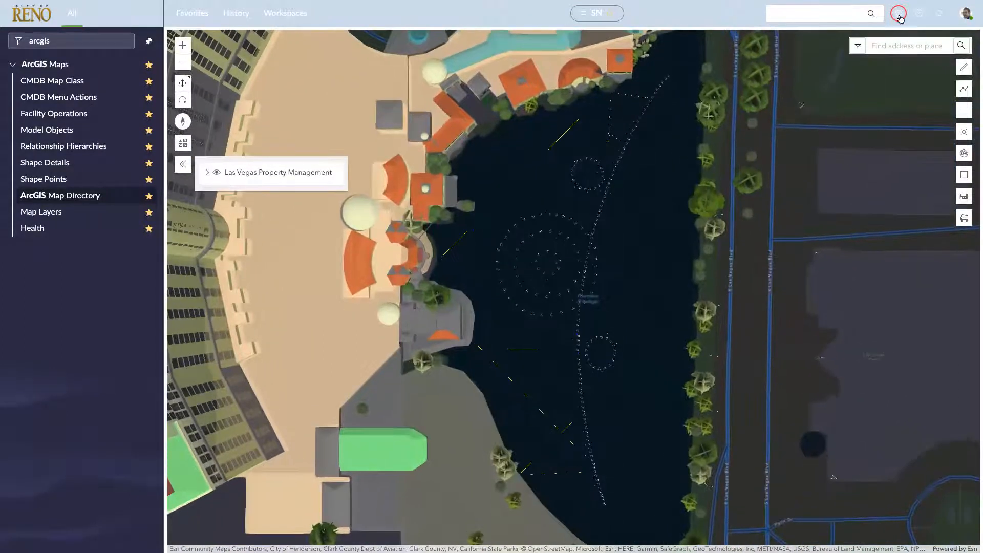
pyautogui.moveTo(182, 144)
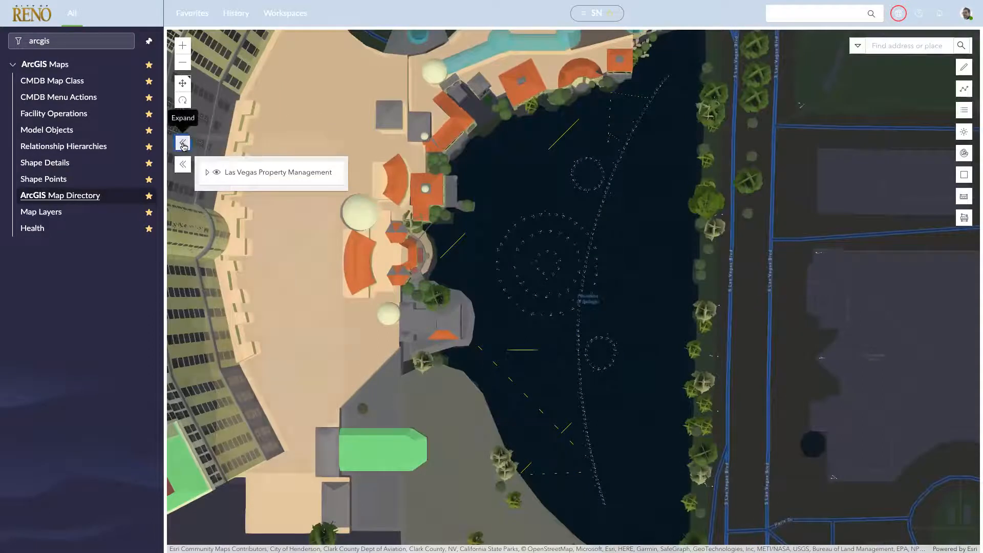
pyautogui.click(182, 142)
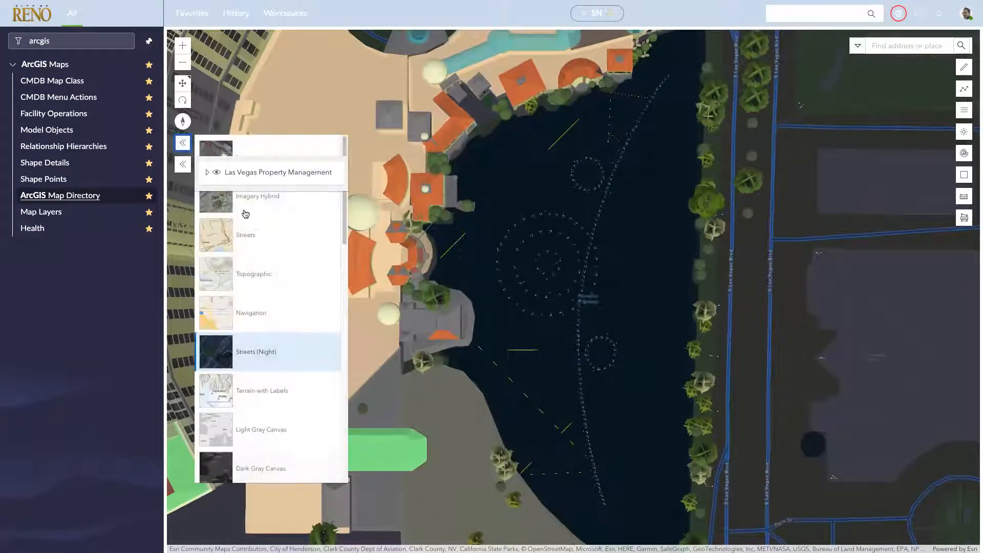
pyautogui.moveTo(253, 274)
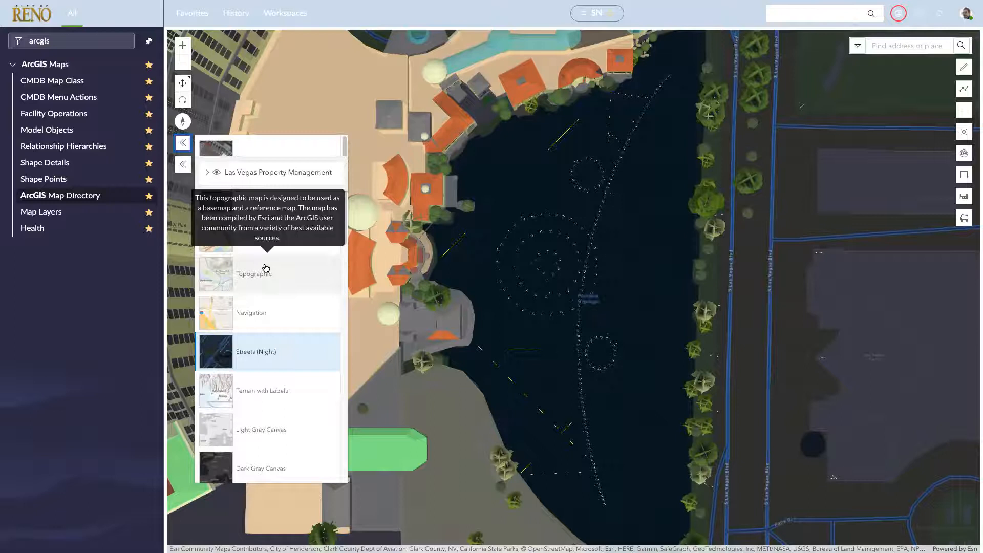
pyautogui.click(182, 144)
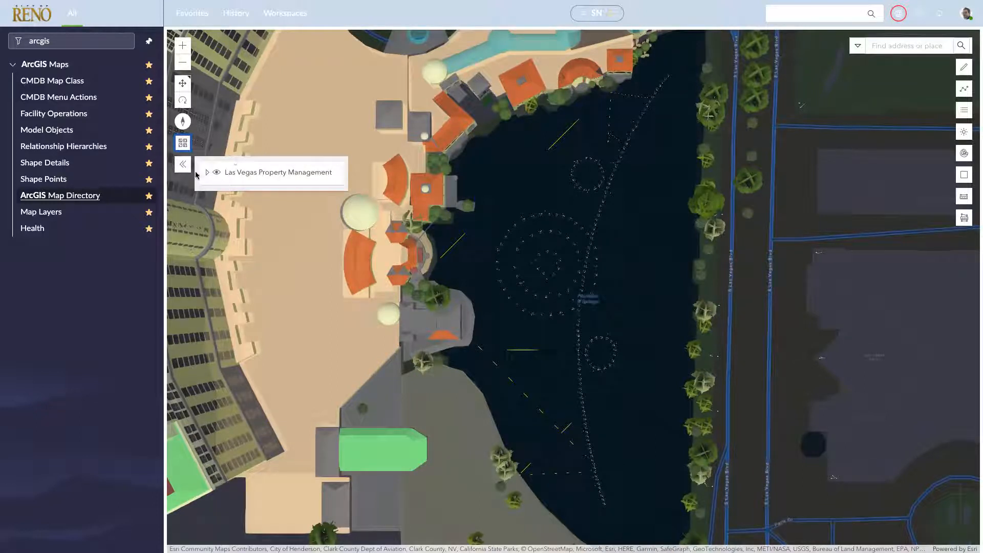
pyautogui.moveTo(206, 172)
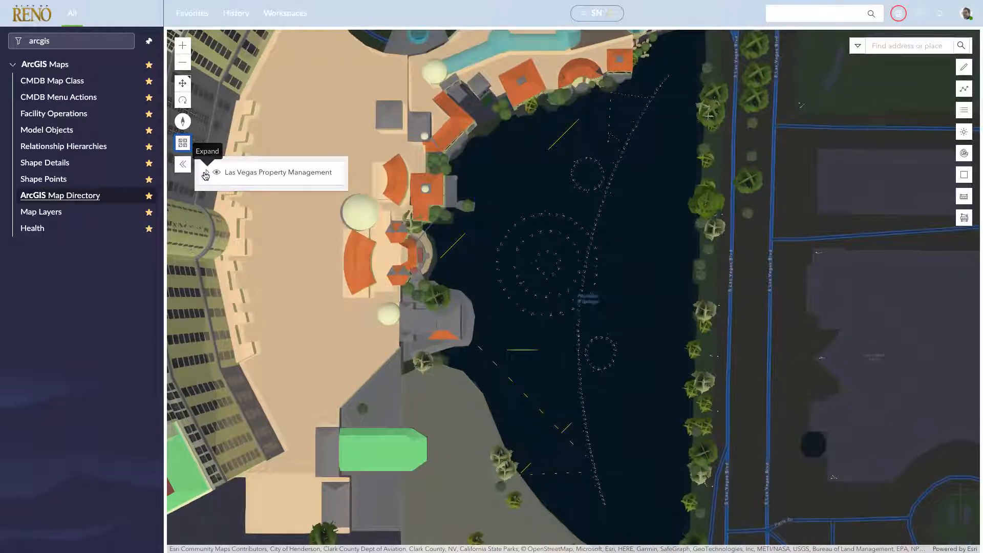
# - Expand the Las Vegas Property Management layer group and its Lines - 3d utility sublayers
pyautogui.click(206, 174)
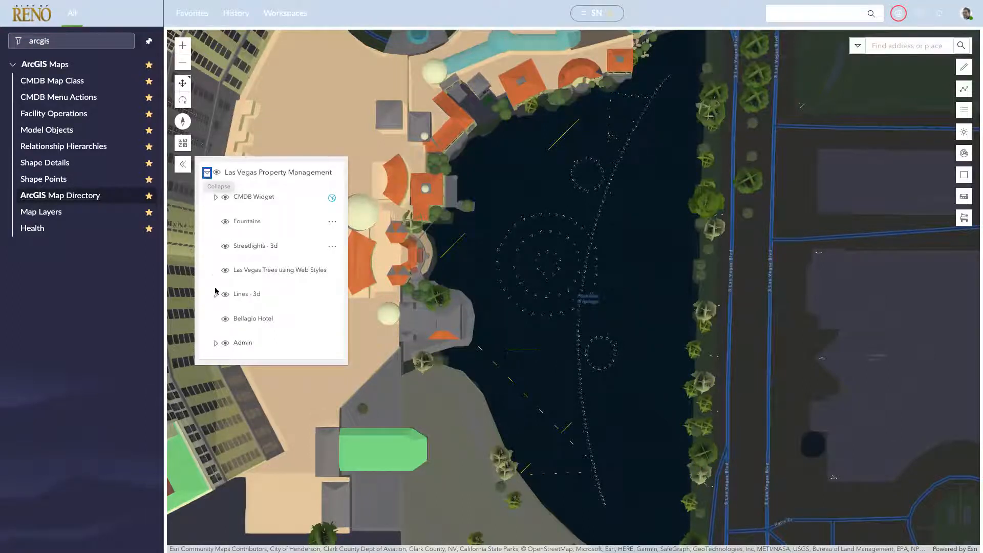
pyautogui.click(216, 294)
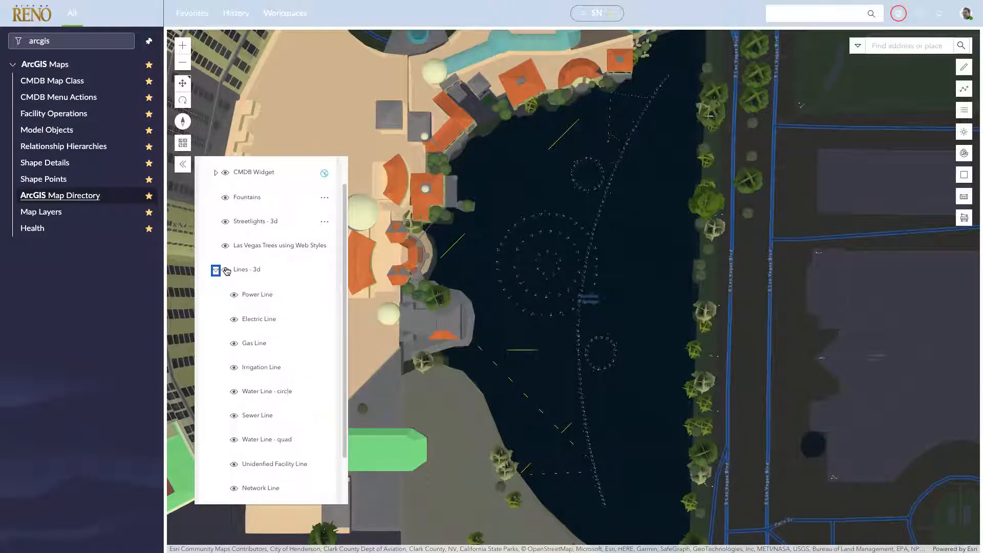
pyautogui.click(216, 270)
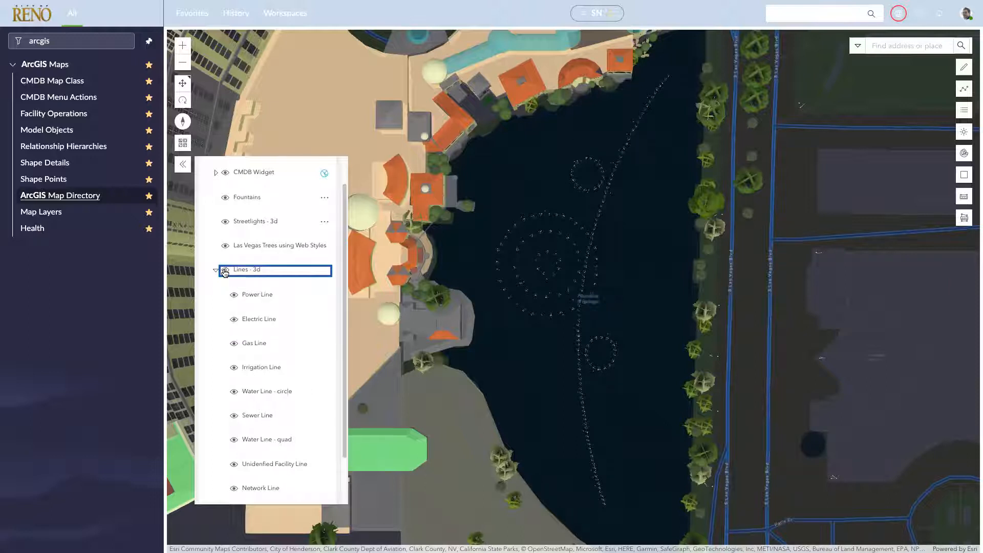
pyautogui.moveTo(231, 314)
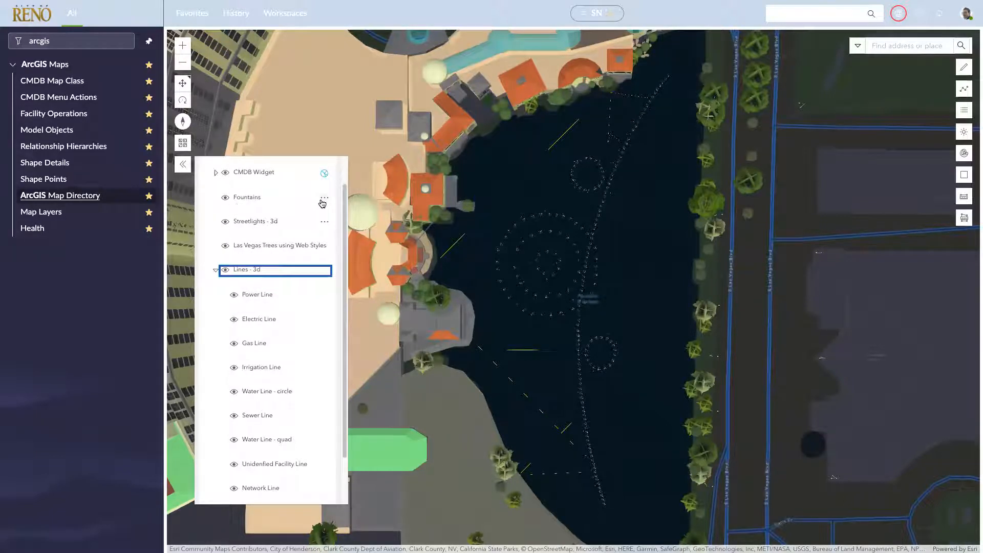
pyautogui.moveTo(325, 202)
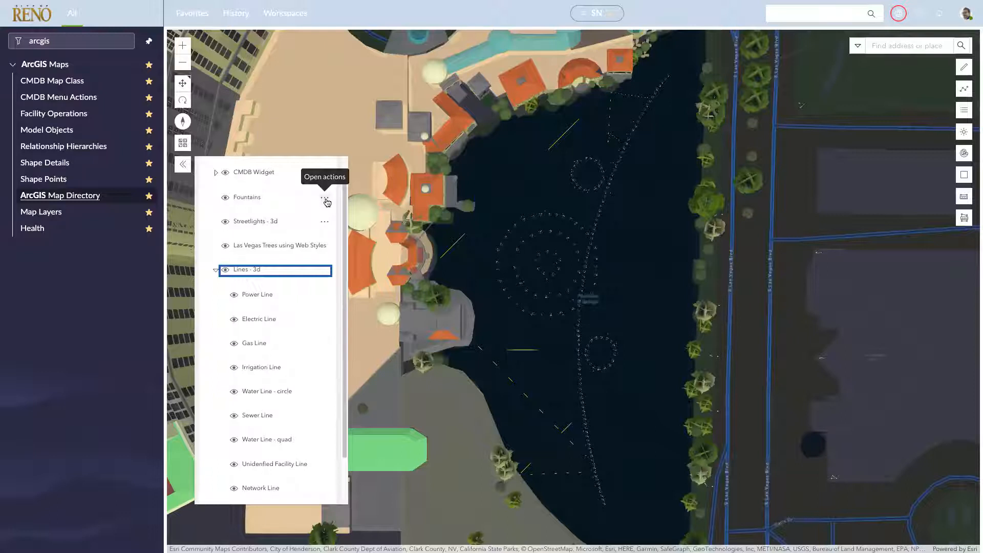
# - Highlight the Fountains layer's Non-Operational Devices and zoom into the Bellagio lake
pyautogui.click(324, 200)
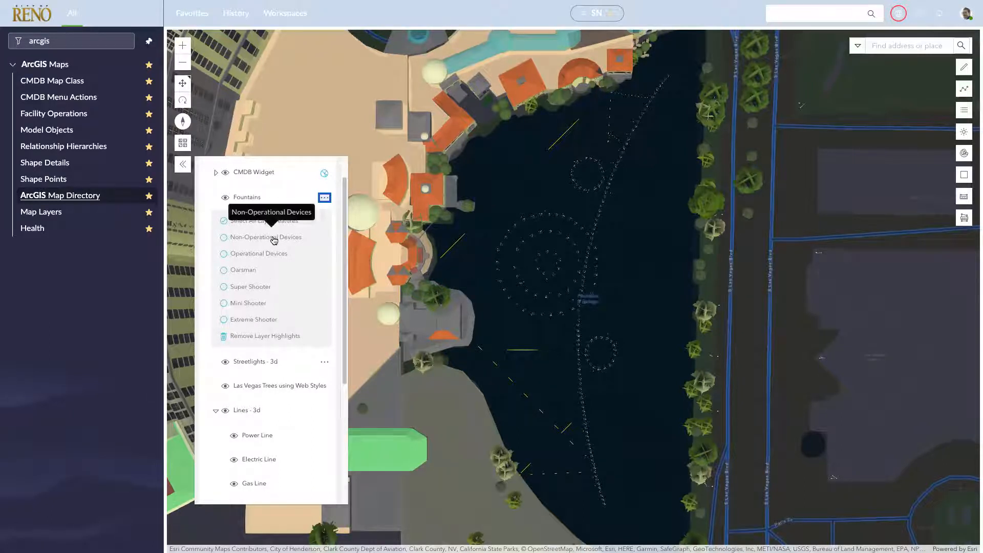
pyautogui.click(267, 237)
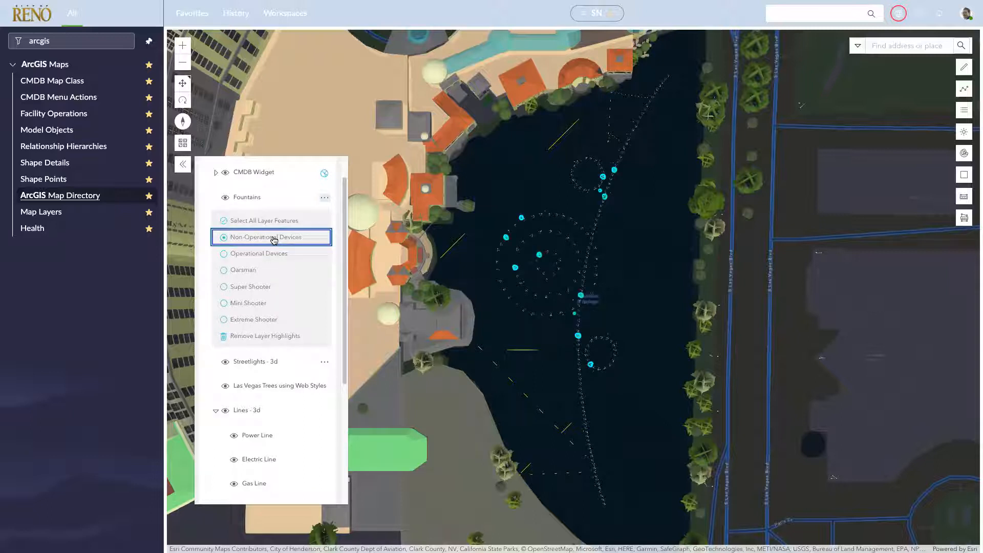
pyautogui.moveTo(511, 258)
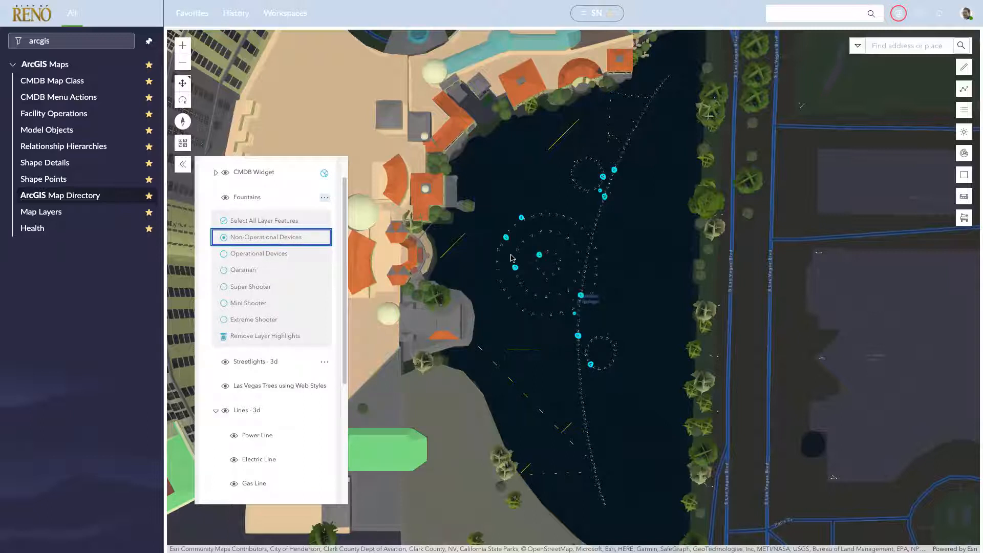
pyautogui.moveTo(608, 424)
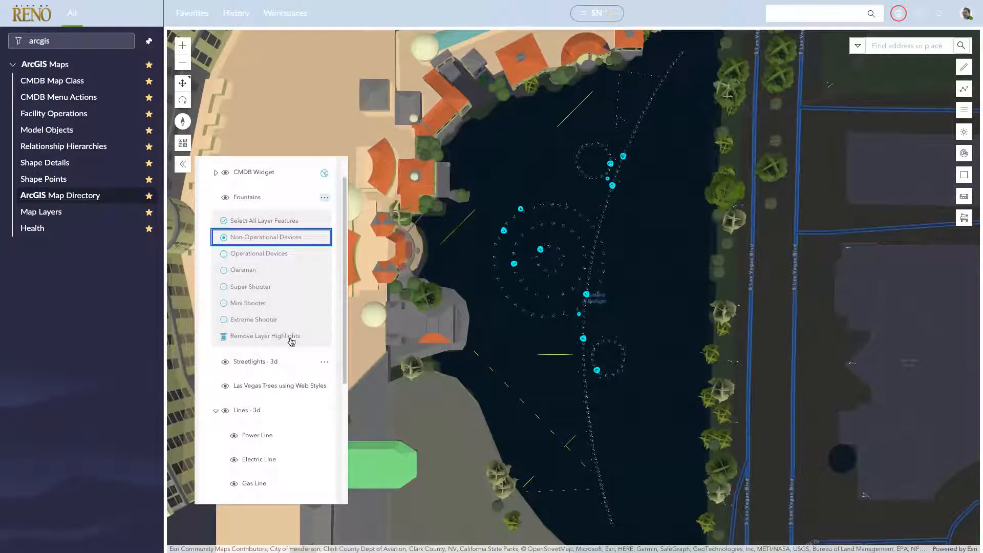
pyautogui.moveTo(290, 341)
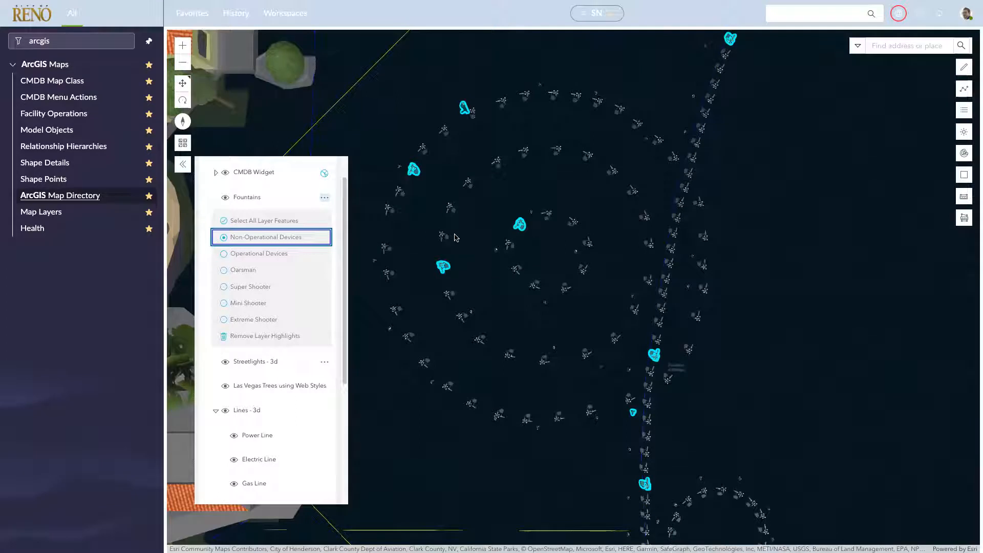
pyautogui.moveTo(413, 230)
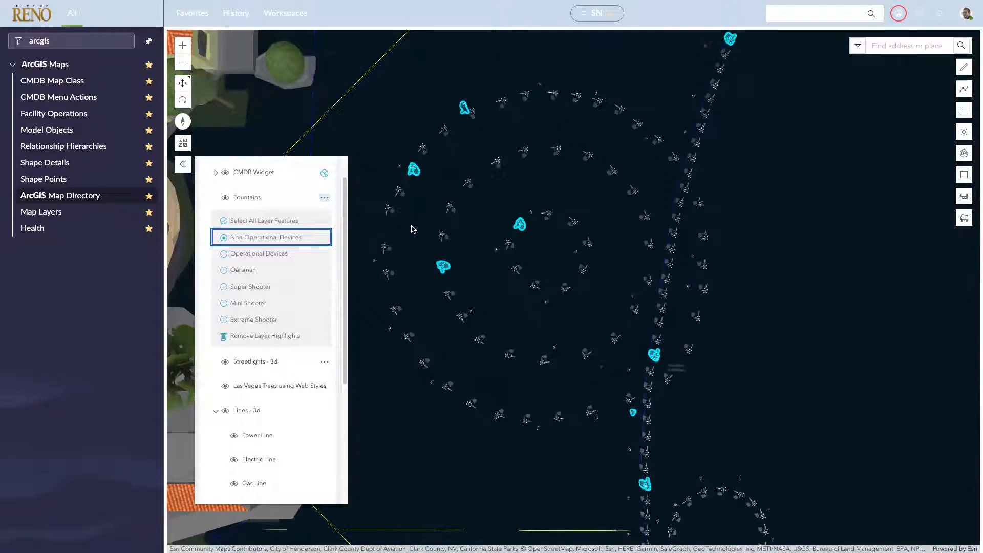
pyautogui.click(443, 266)
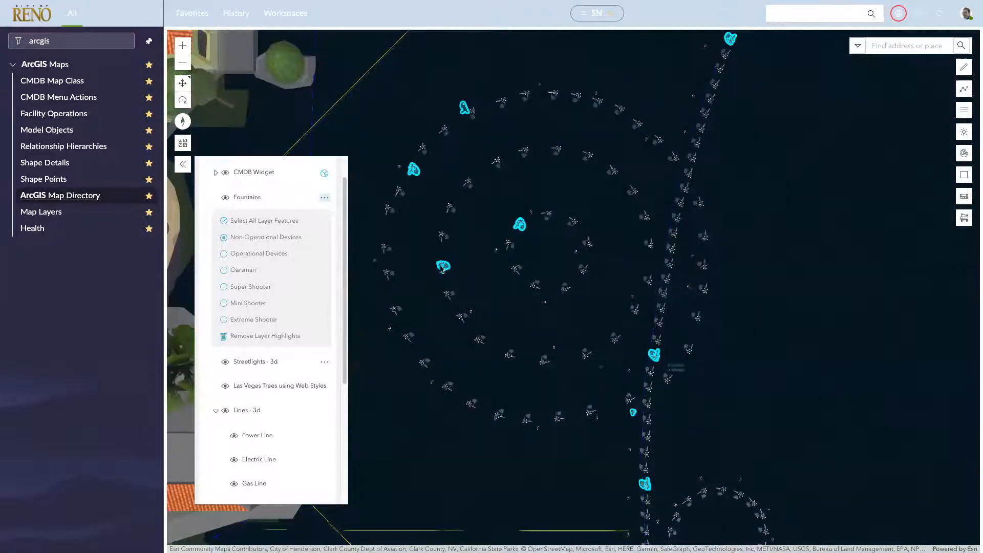
# - Start a Facility Request from the Oarsman 25 fountain popup, with its name prefilled
pyautogui.click(443, 266)
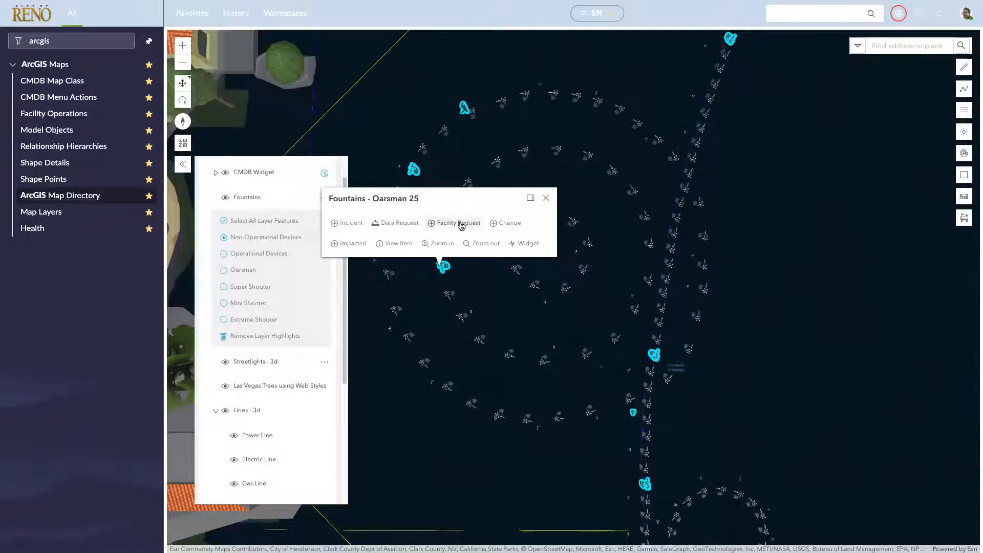
pyautogui.click(457, 222)
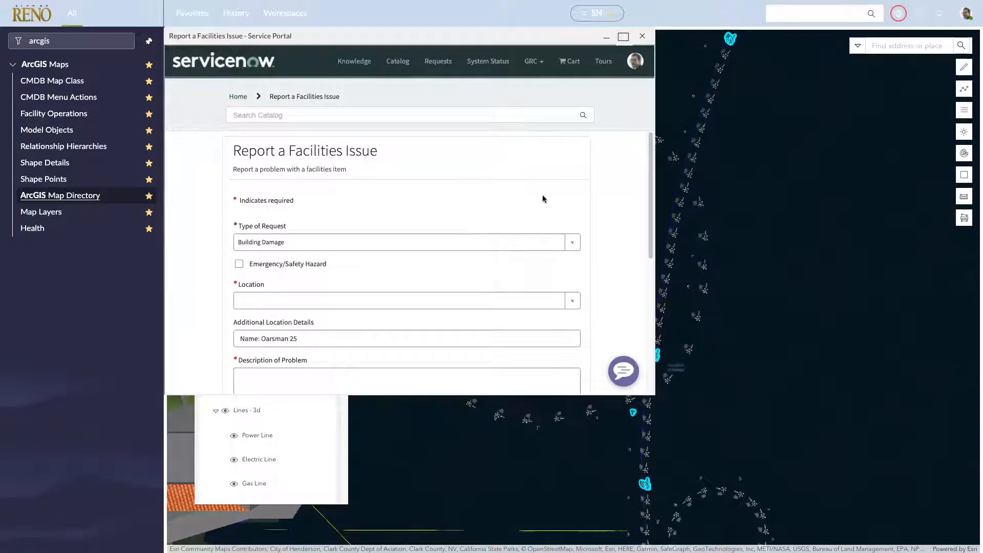
# - Close the Report a Facilities Issue form unsubmitted, returning to the Oarsman 25 popup
pyautogui.click(571, 242)
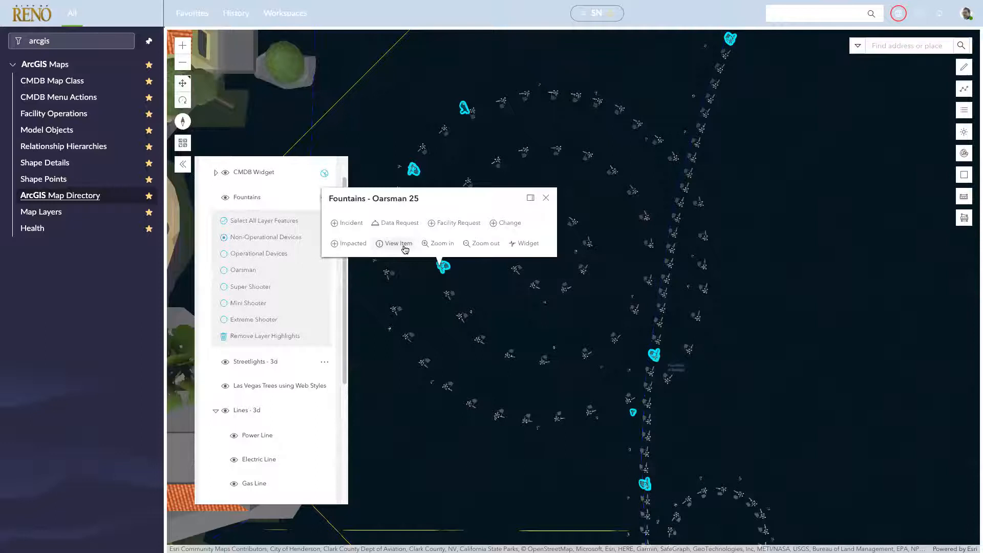
pyautogui.moveTo(397, 245)
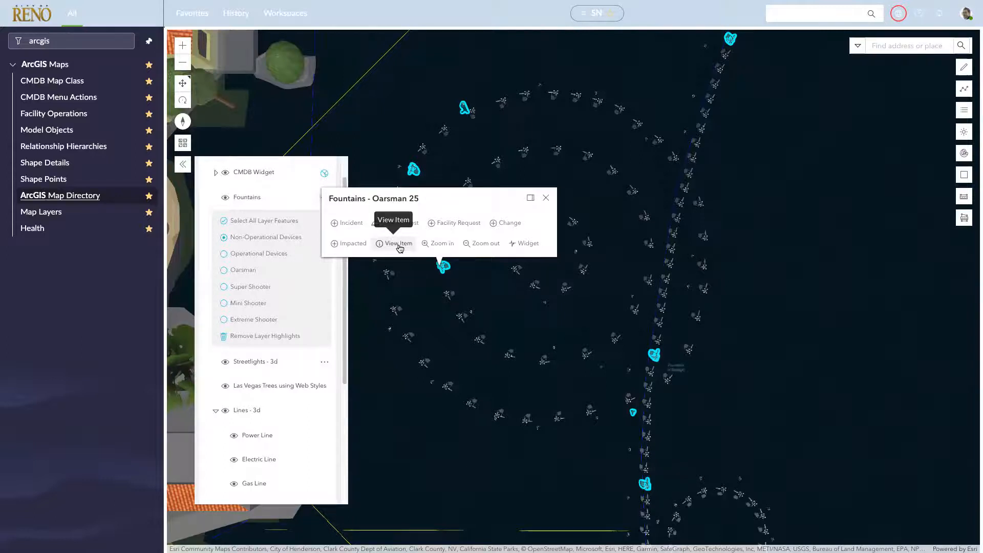
# - View the Oarsman 25 facility record down to its Work Orders list showing WO0010002
pyautogui.click(397, 244)
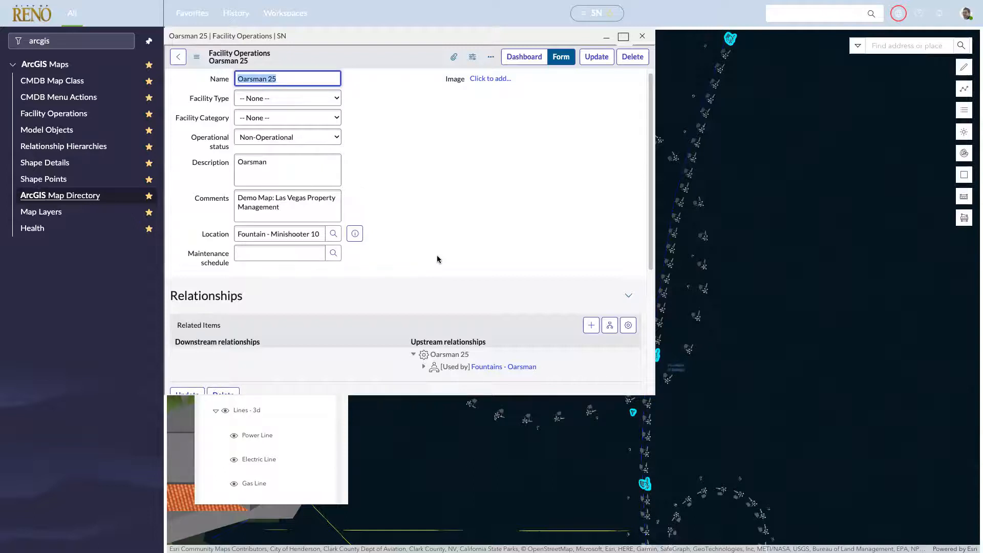
pyautogui.scroll(-3)
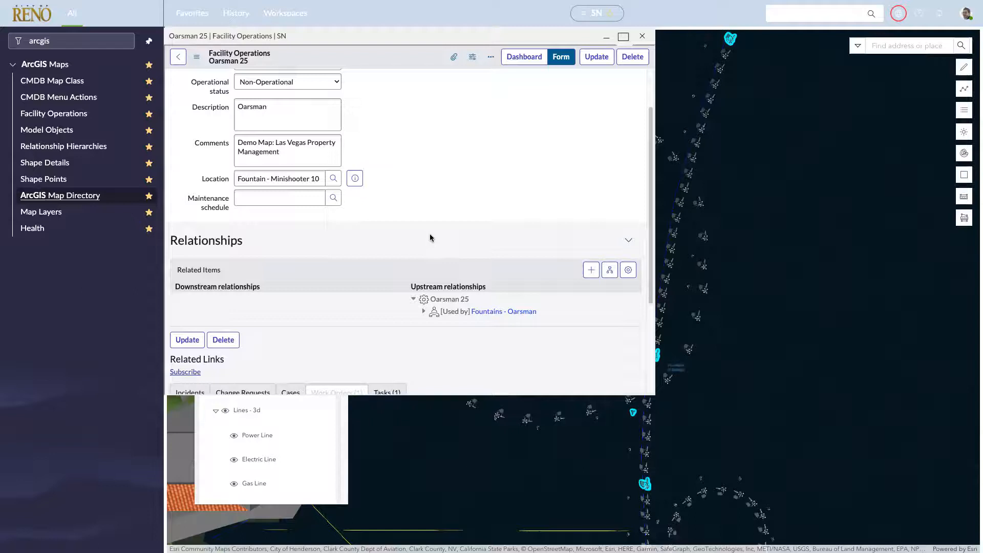
pyautogui.scroll(-3)
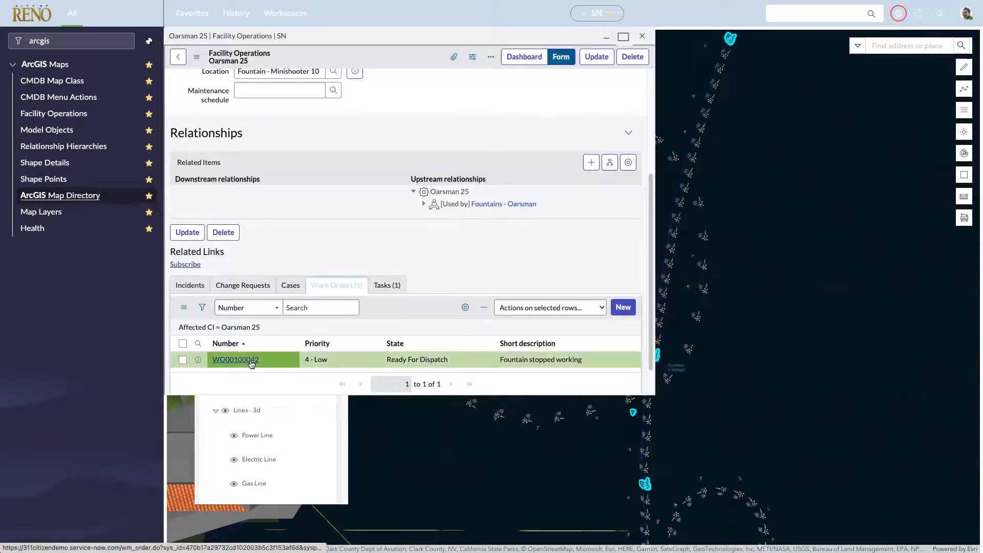
# - Open work order WO0010002 and activate its Work notes field above the activity history
pyautogui.click(235, 360)
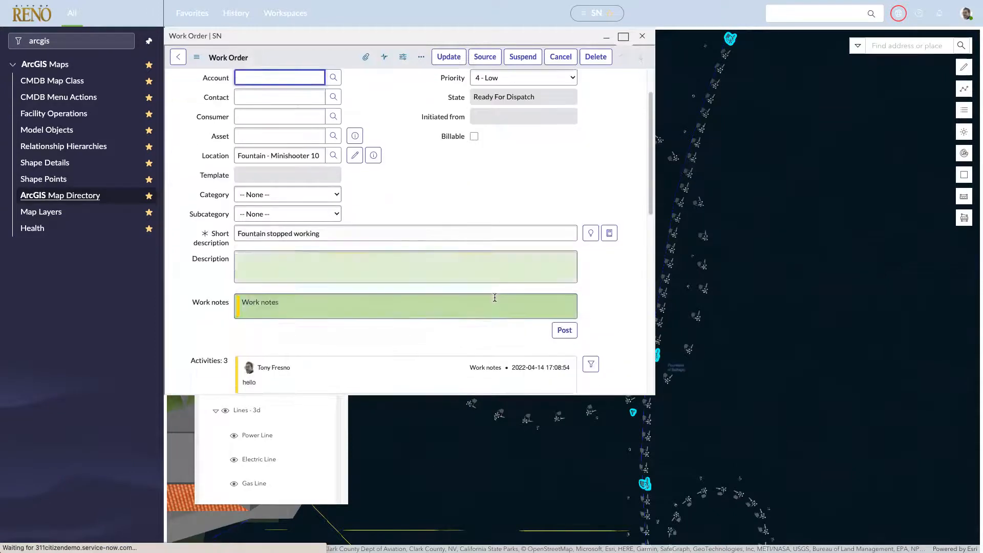
pyautogui.scroll(-3)
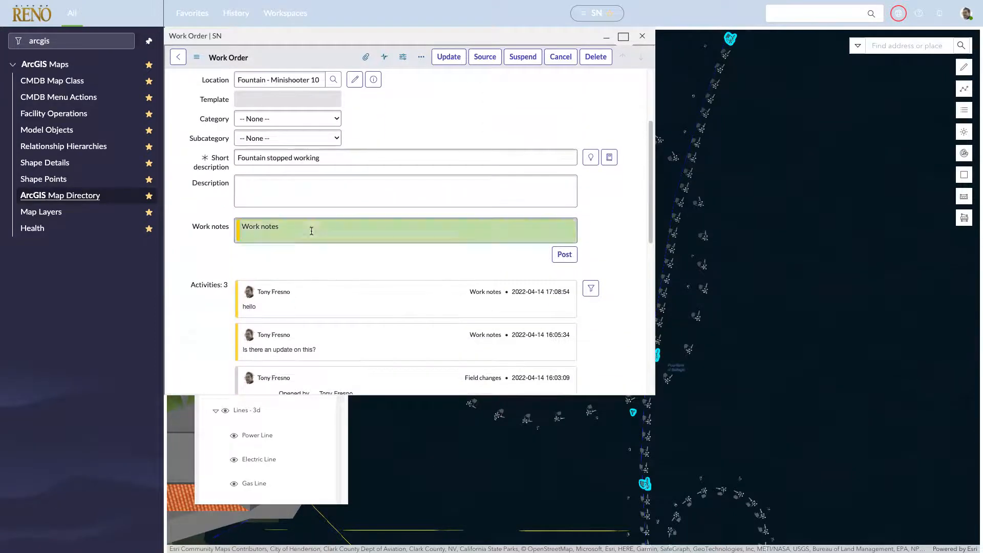
pyautogui.click(406, 231)
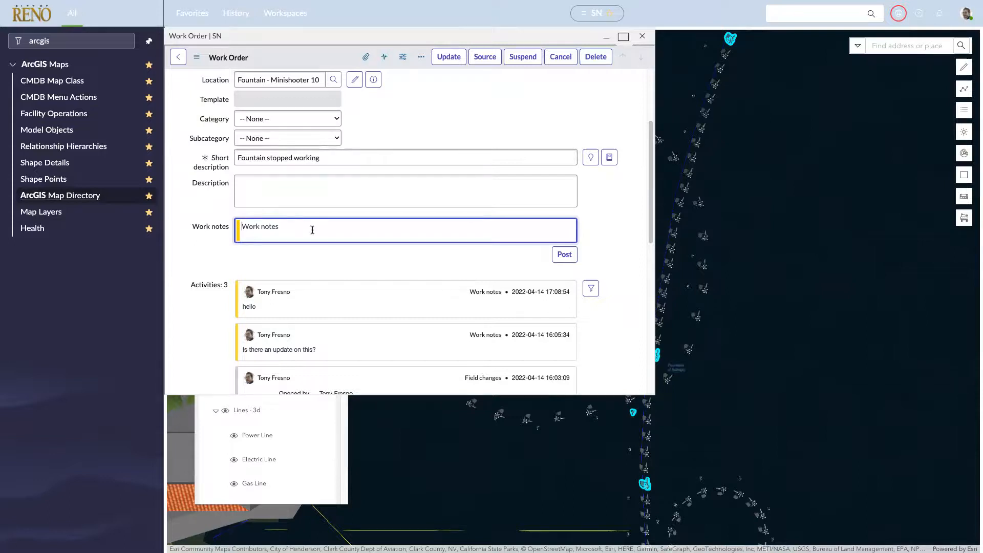
pyautogui.moveTo(611, 93)
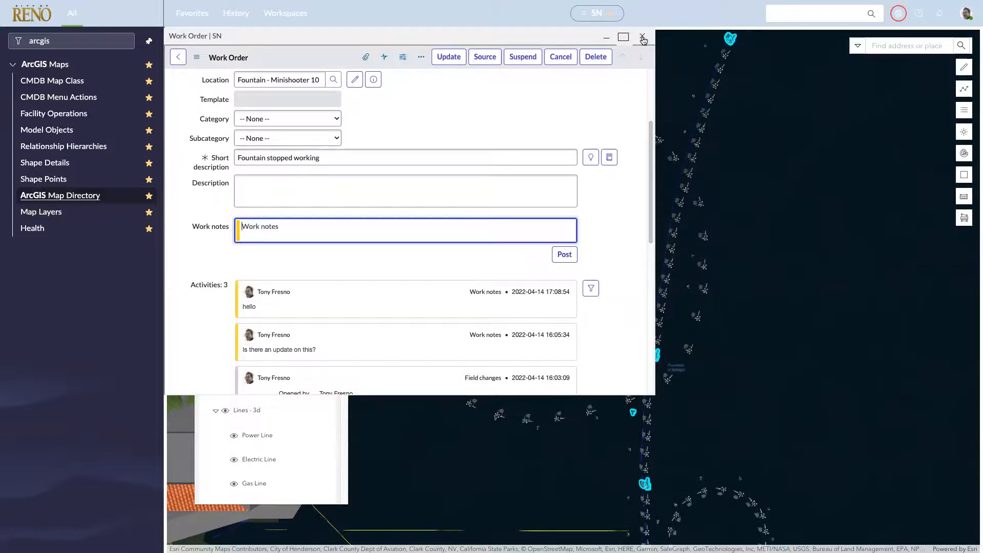
# - Close the work order, view the CMDB relationship graph, then return to the property map
pyautogui.click(643, 37)
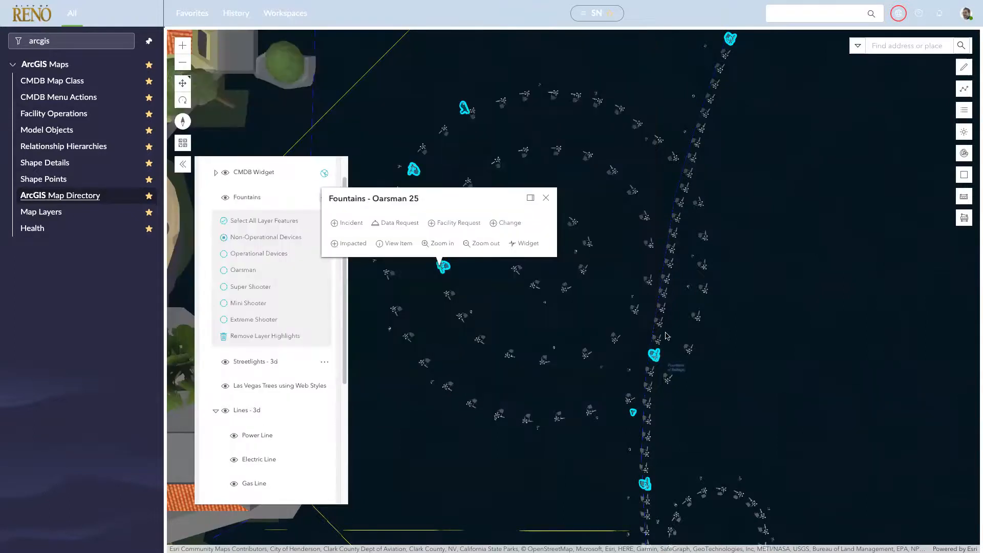
pyautogui.moveTo(508, 349)
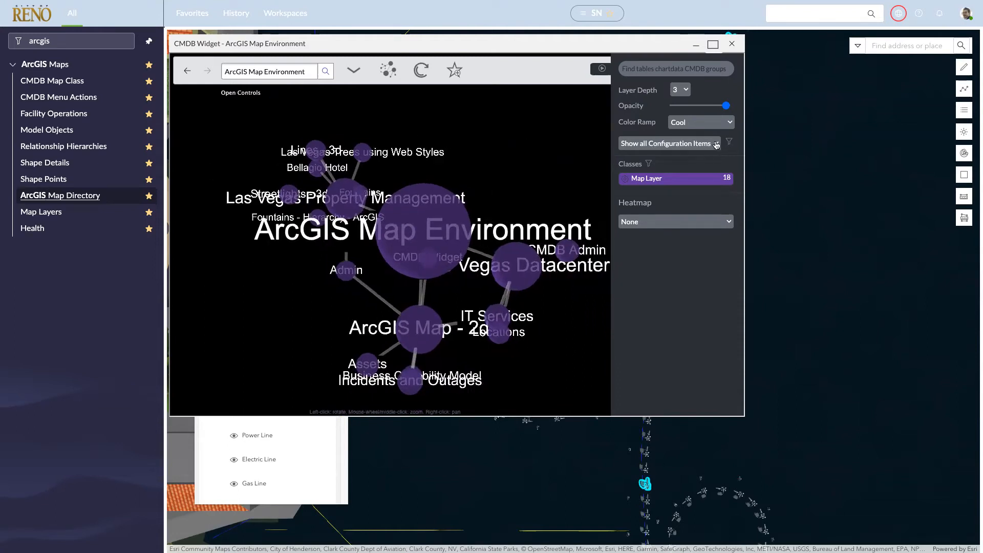
pyautogui.click(666, 143)
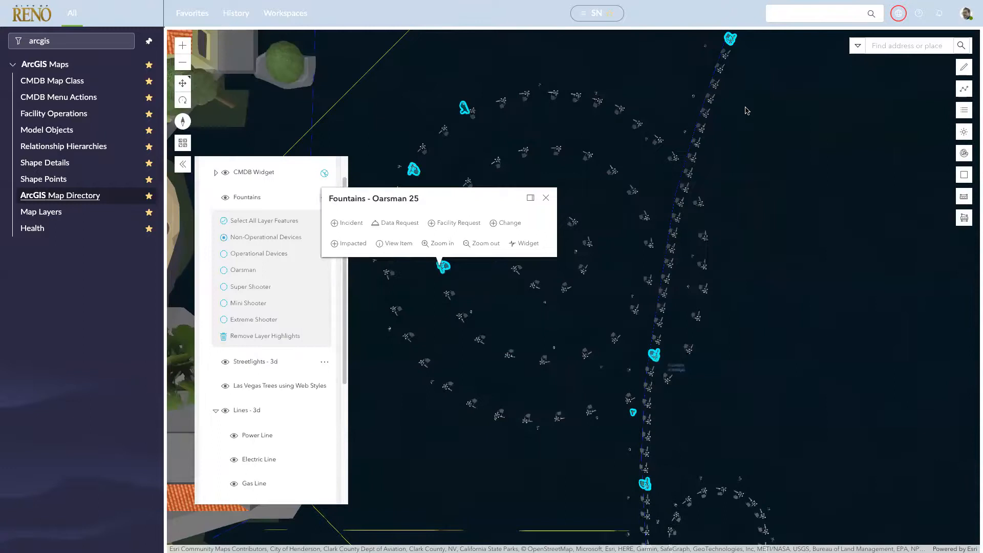
# - Load the ArcGIS Map - 3D from the map directory, showing US computer counts
pyautogui.click(59, 194)
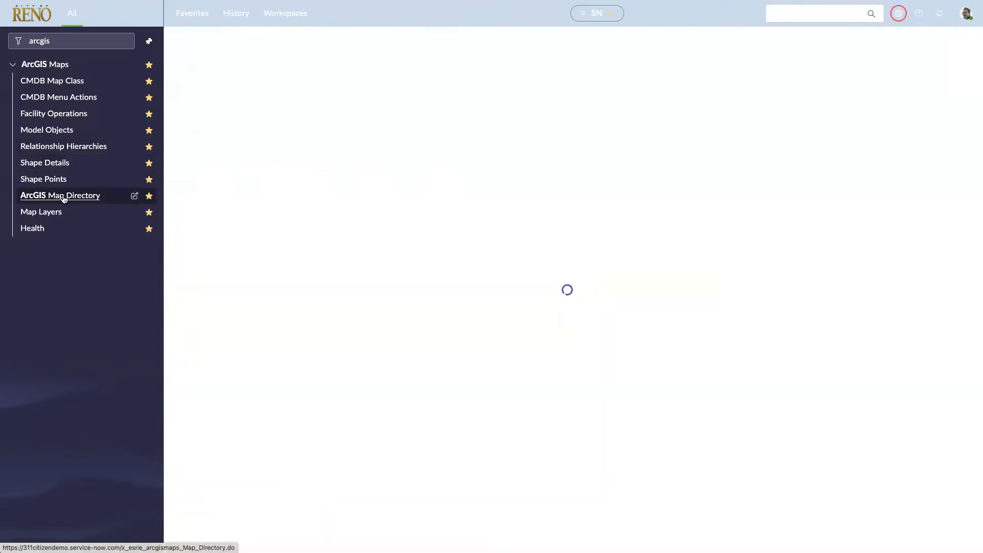
pyautogui.click(60, 195)
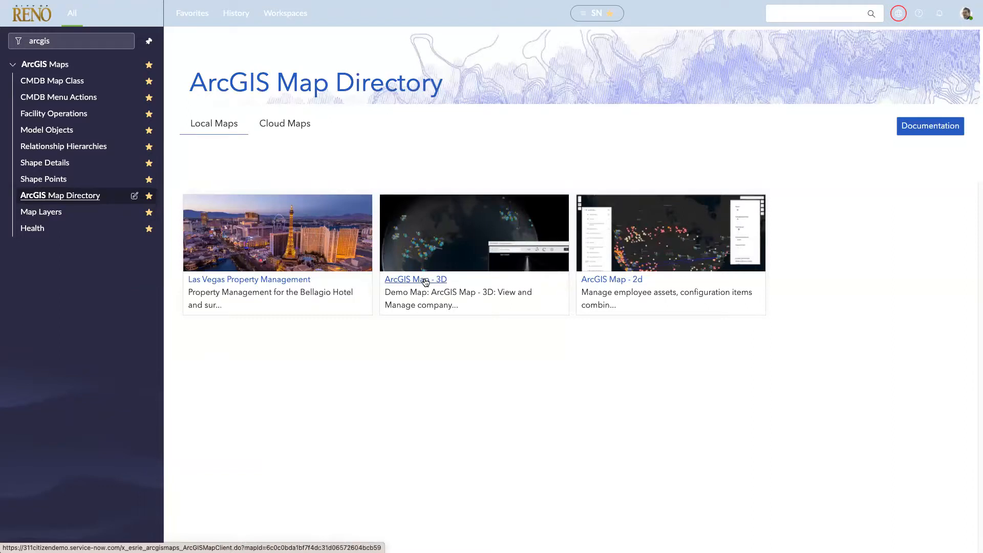
pyautogui.click(415, 279)
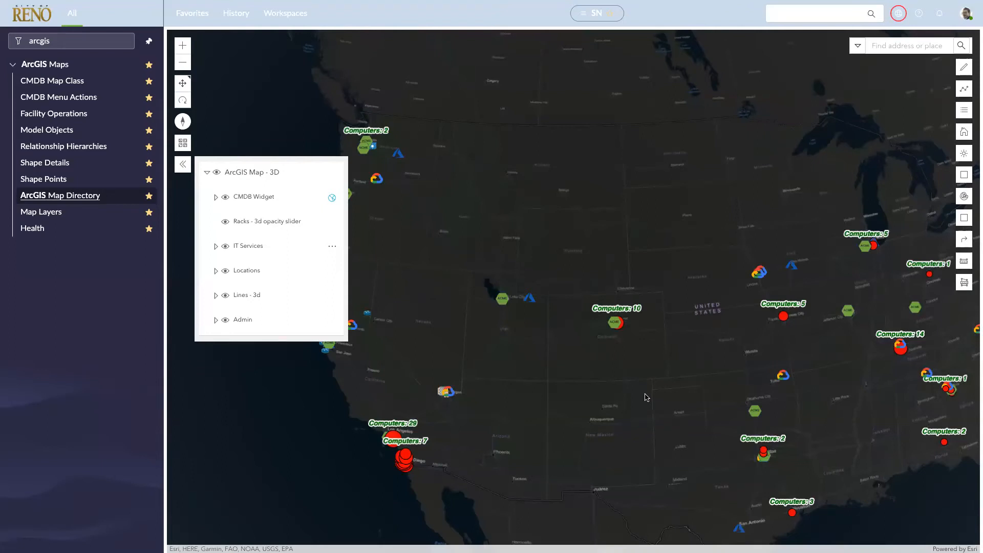
pyautogui.moveTo(372, 261)
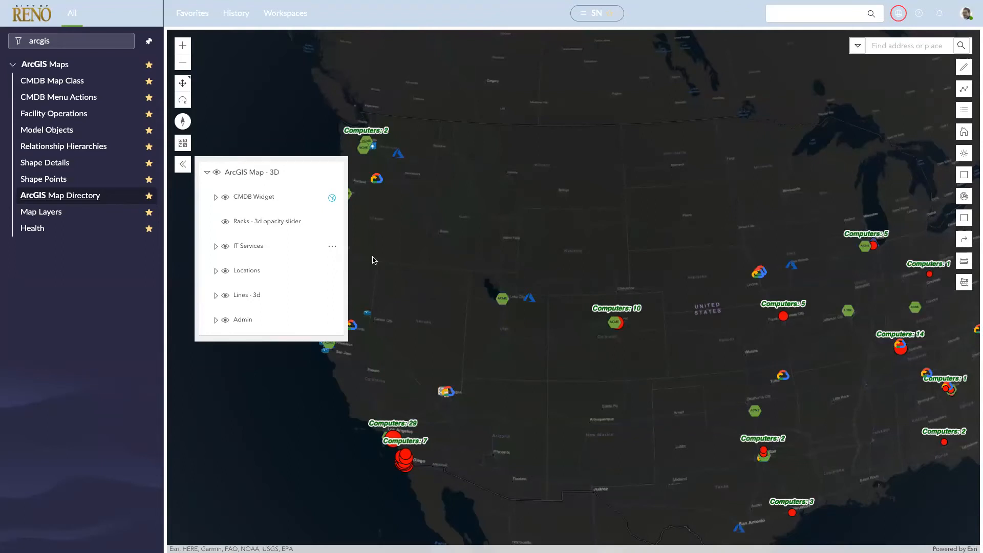